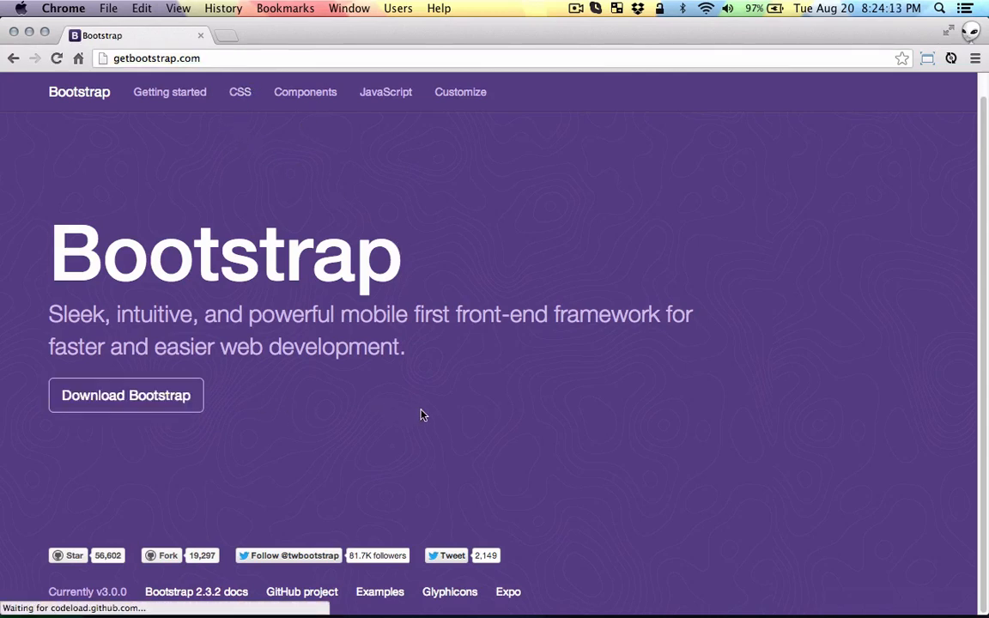
# - Download the Bootstrap 3.0.0 zip to Downloads and show it in Finder
pyautogui.click(126, 395)
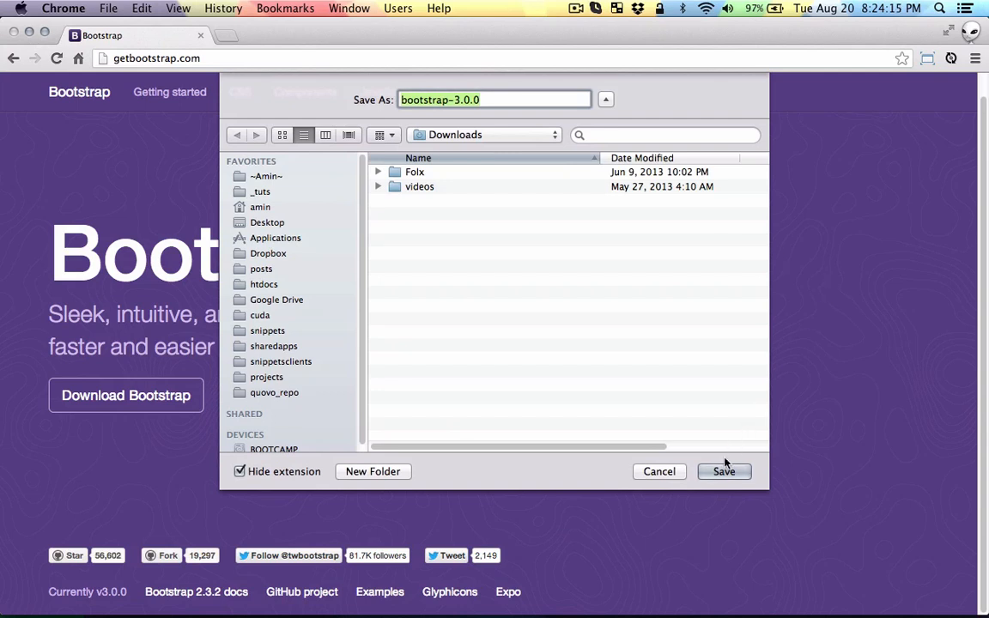
pyautogui.click(724, 472)
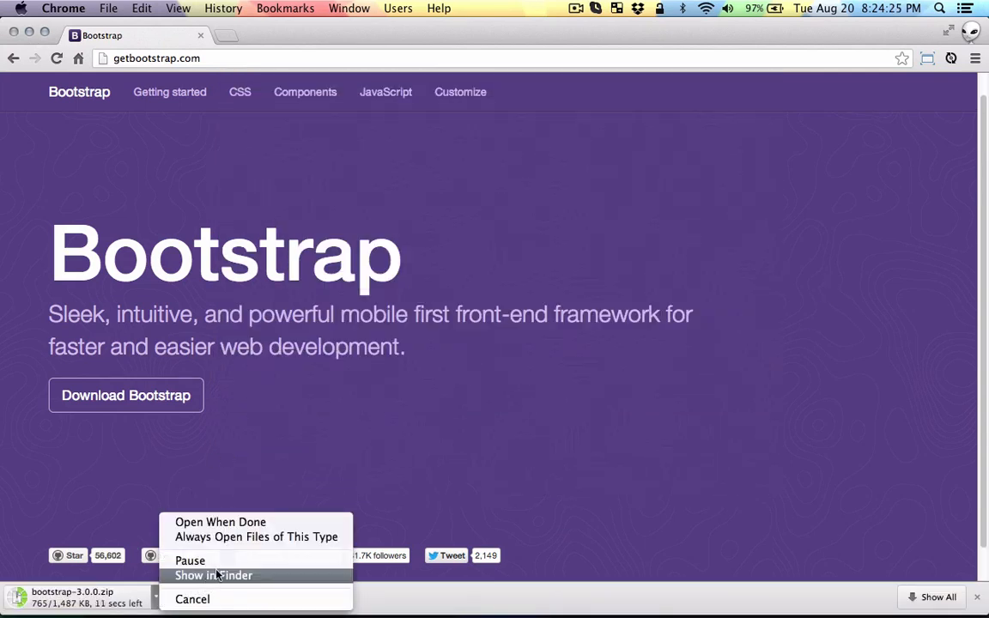
pyautogui.click(214, 576)
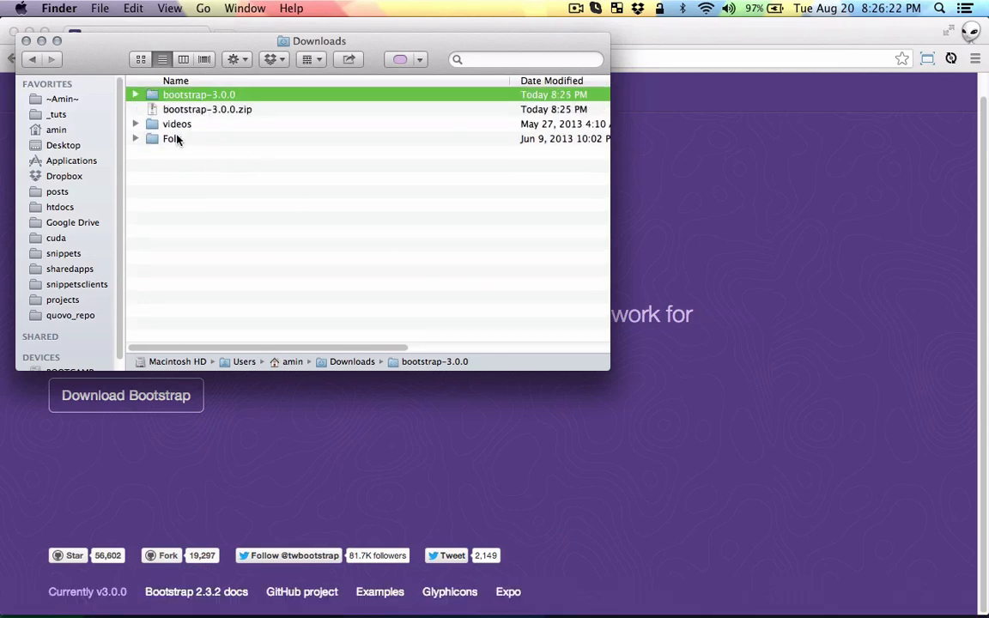
# - Browse into bootstrap-3.0.0's compiled files, then into the new project folder
pyautogui.doubleClick(205, 94)
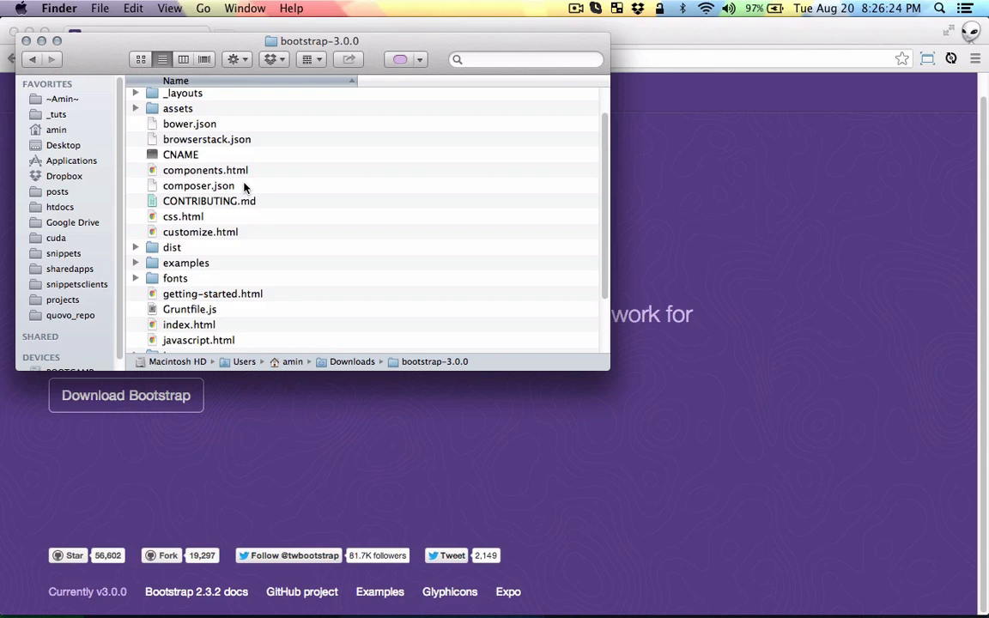
pyautogui.doubleClick(171, 247)
pyautogui.write('project')
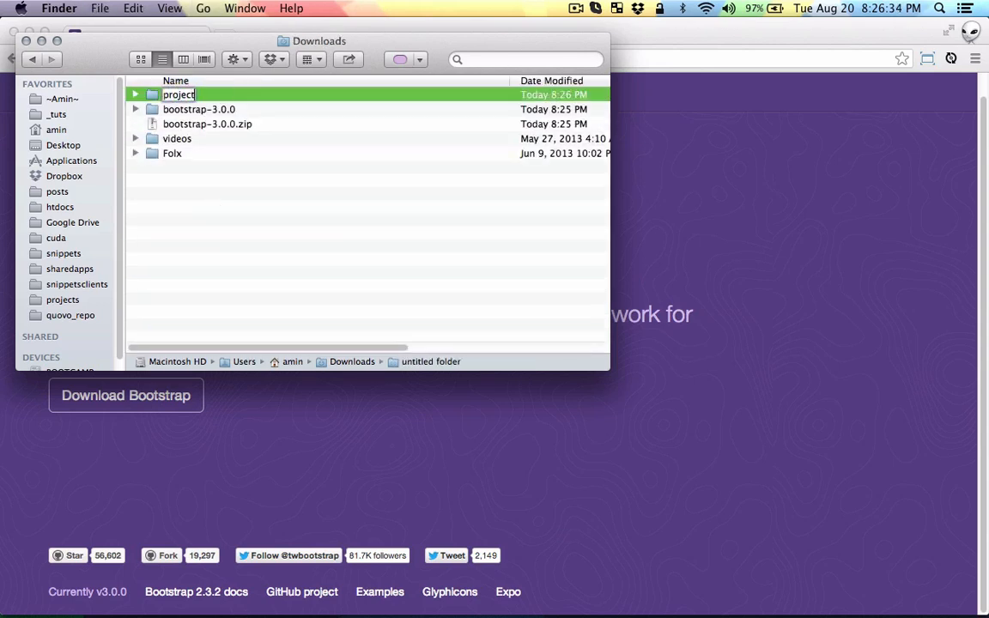
pyautogui.doubleClick(176, 94)
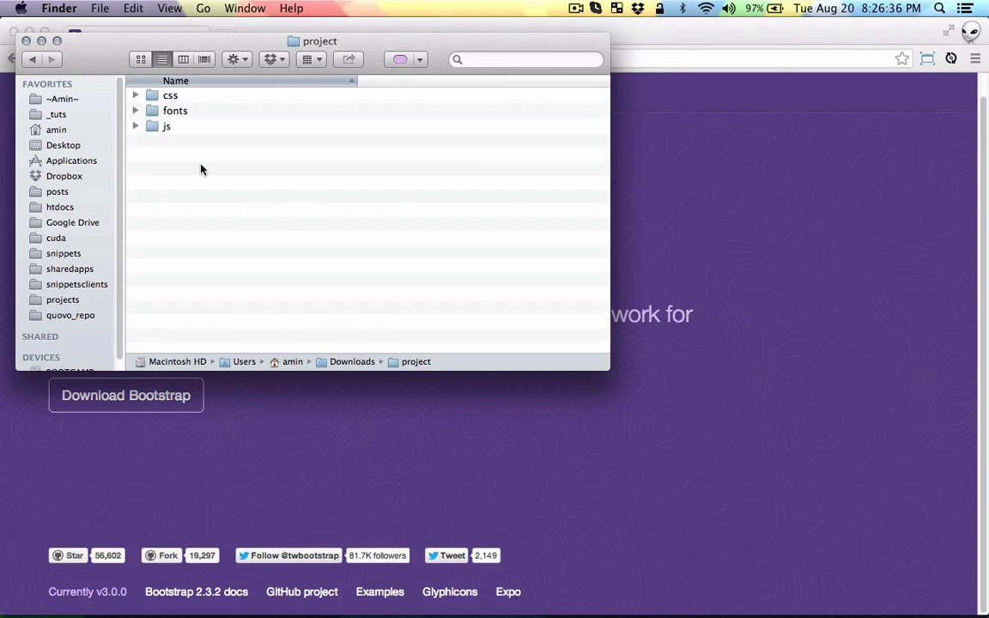
# - Rename the project's file to index.html and open it in Sublime Text 2
pyautogui.click(135, 126)
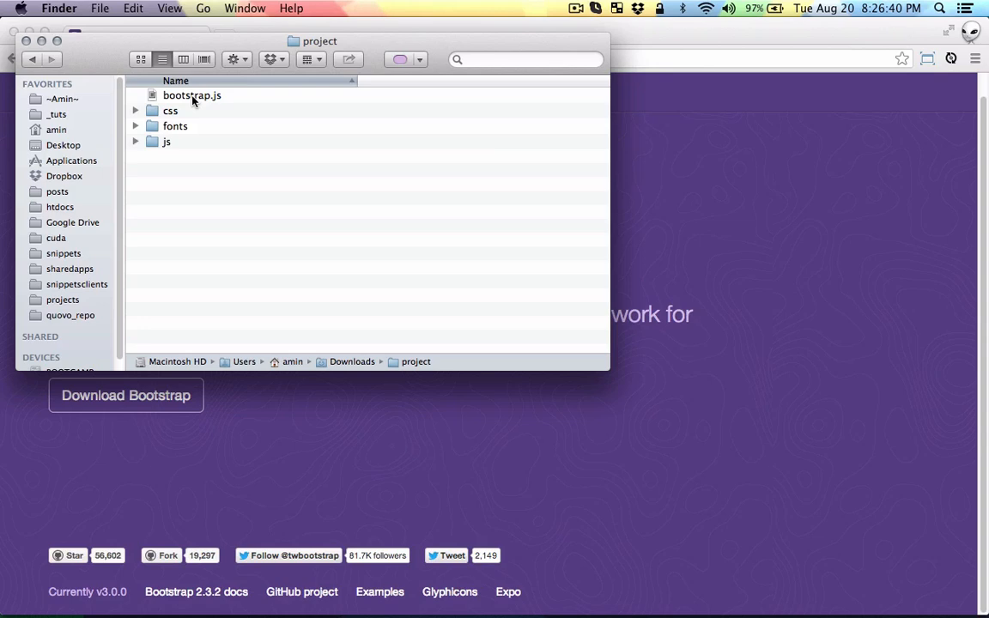
pyautogui.write('index.js')
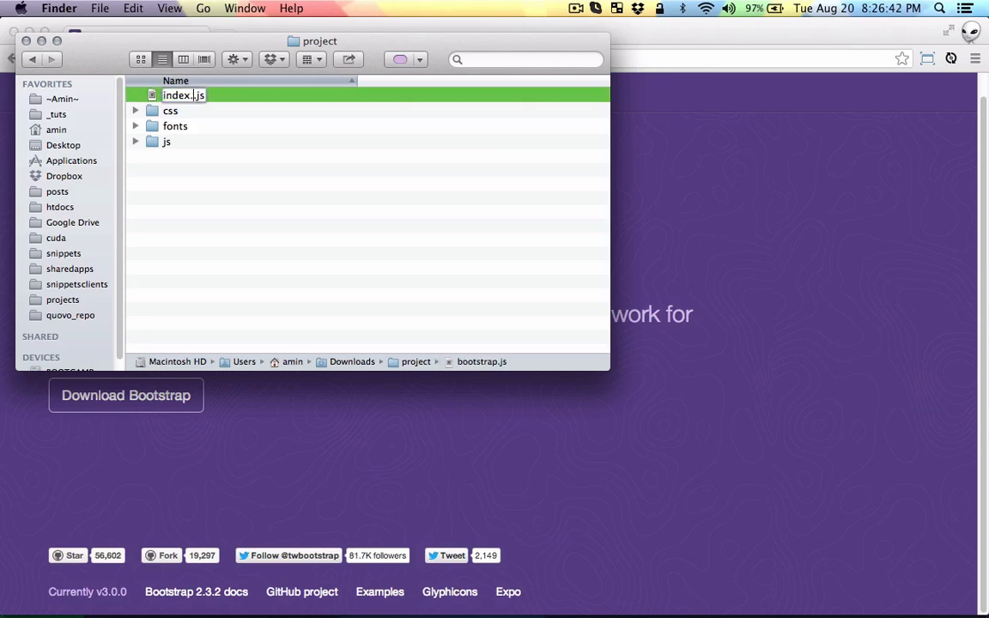
pyautogui.write('index.html')
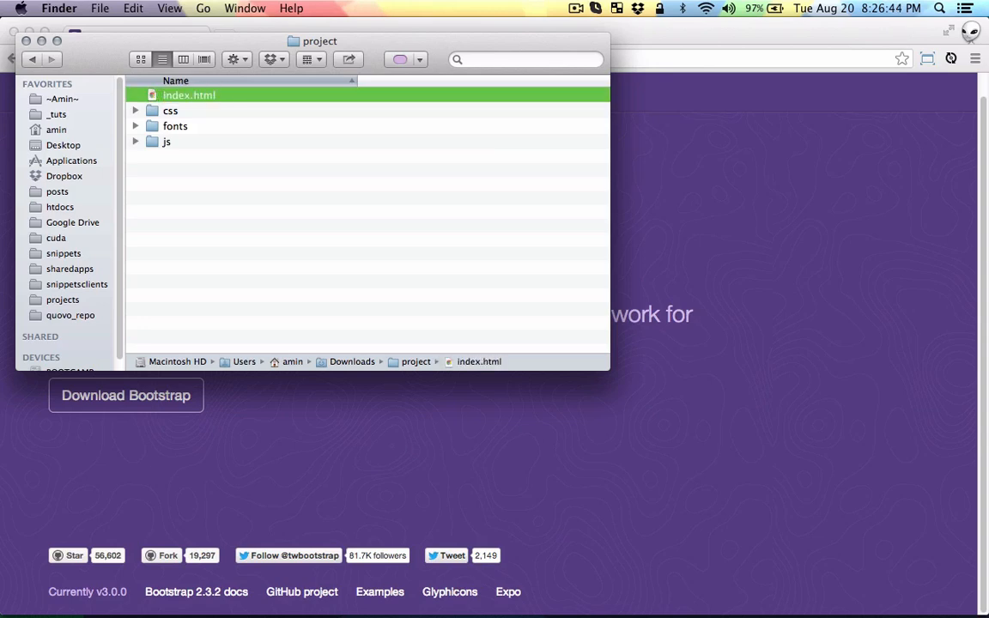
pyautogui.click(175, 80)
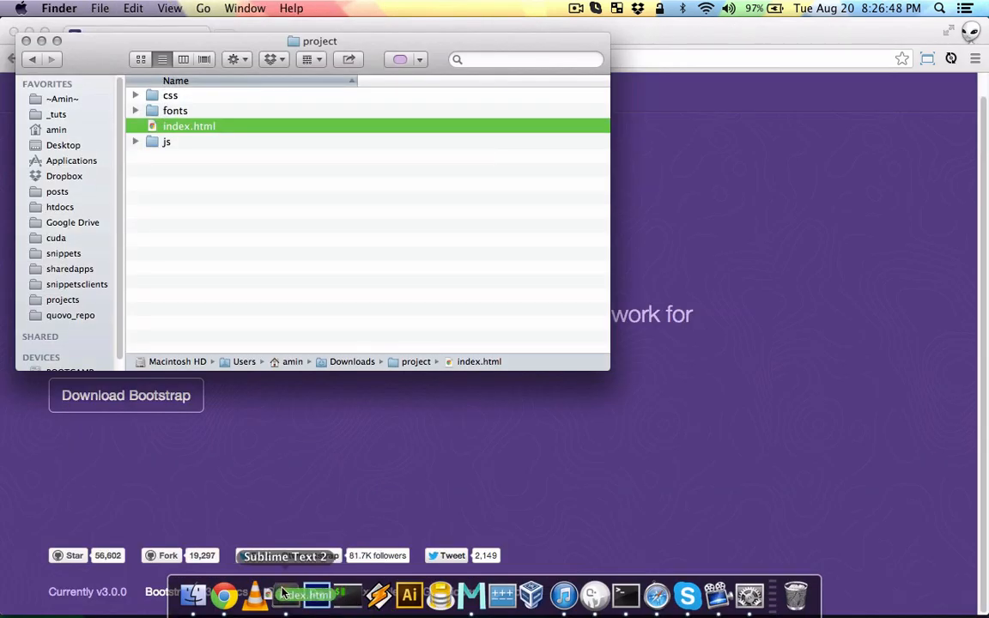
pyautogui.click(286, 593)
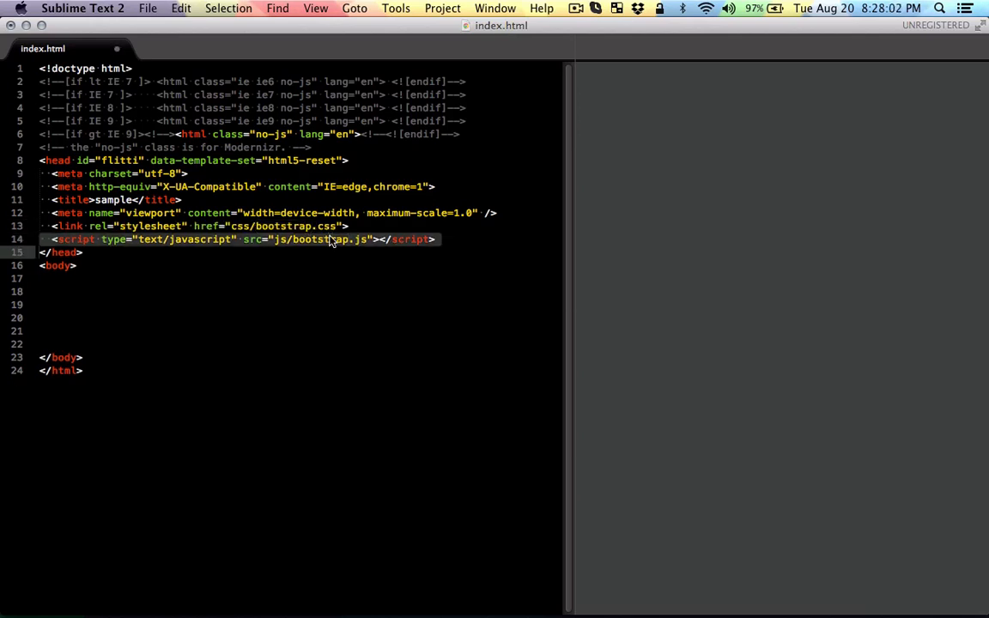
# - Expand a div.container inside the body and begin a <div class="row"> within it
pyautogui.click(73, 279)
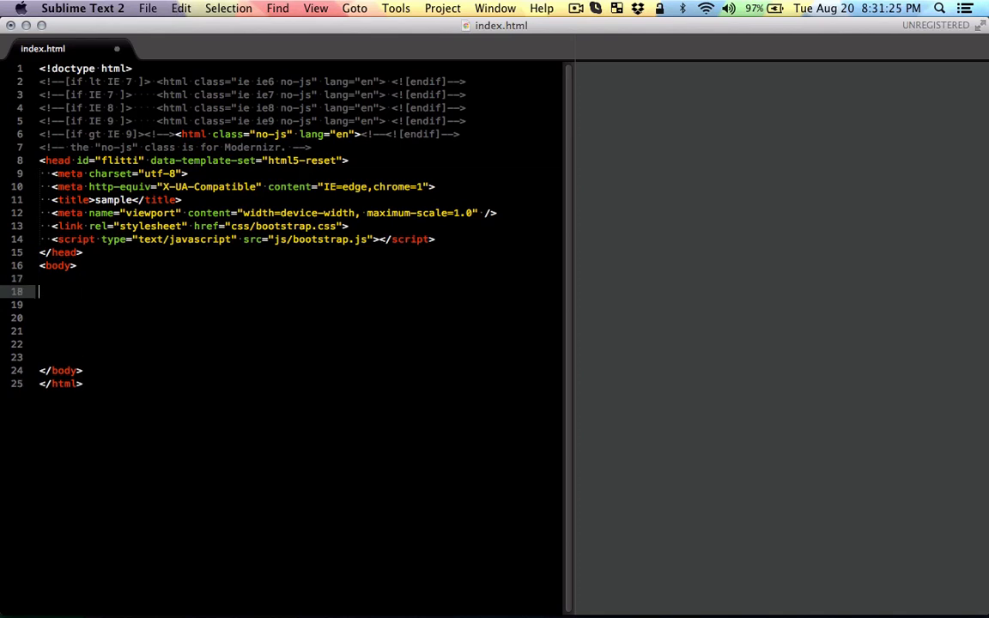
pyautogui.write('div.')
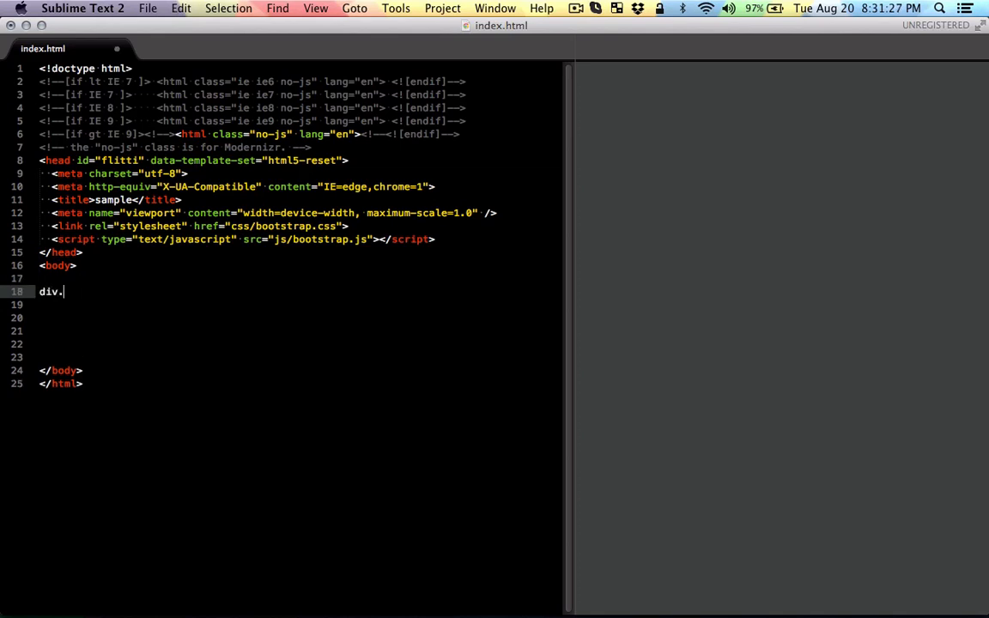
pyautogui.press('Tab')
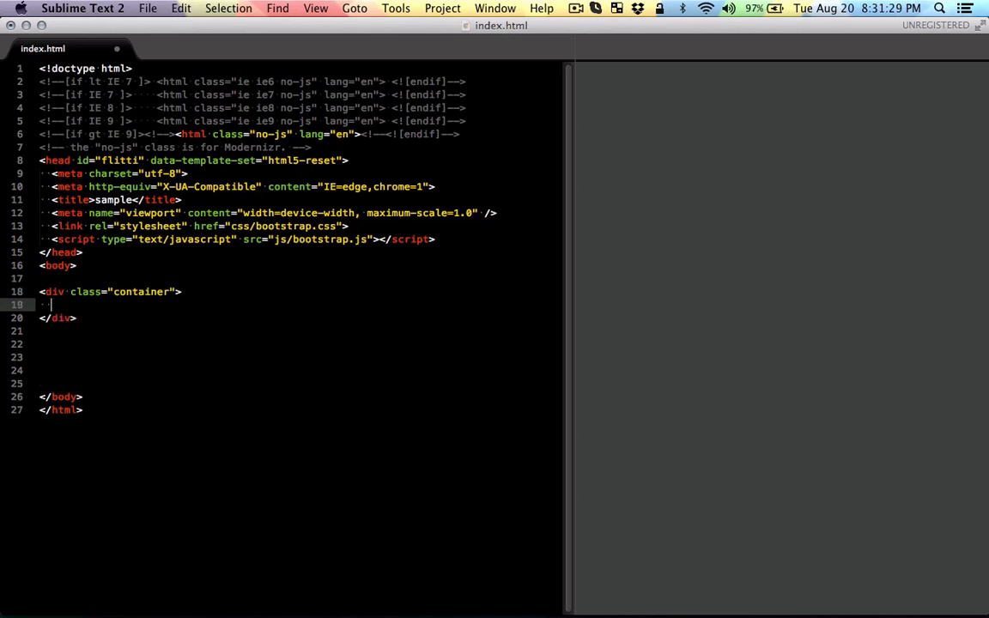
pyautogui.write('<div clas=')
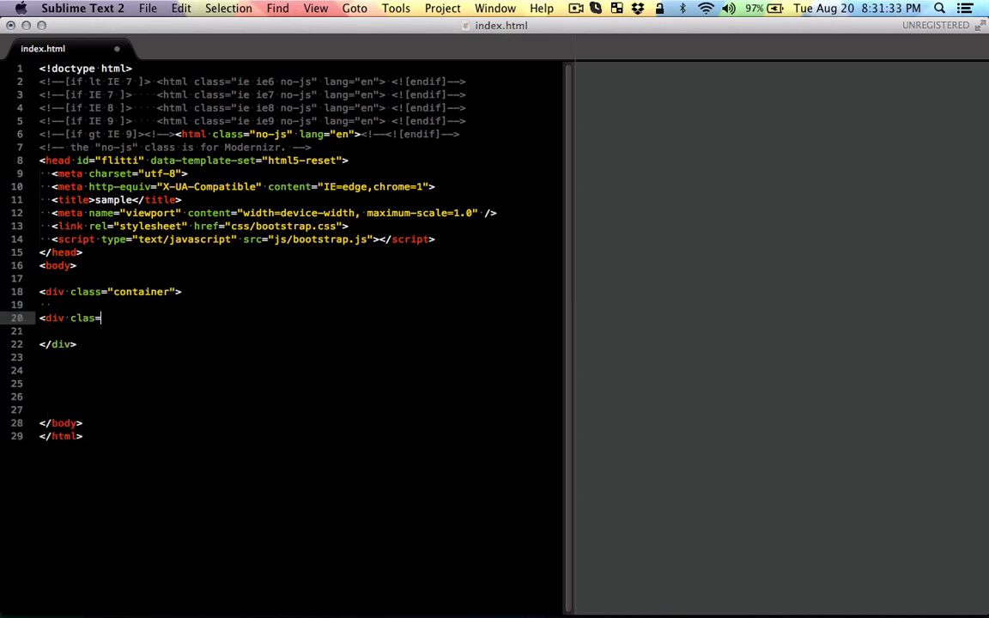
pyautogui.write('"row"')
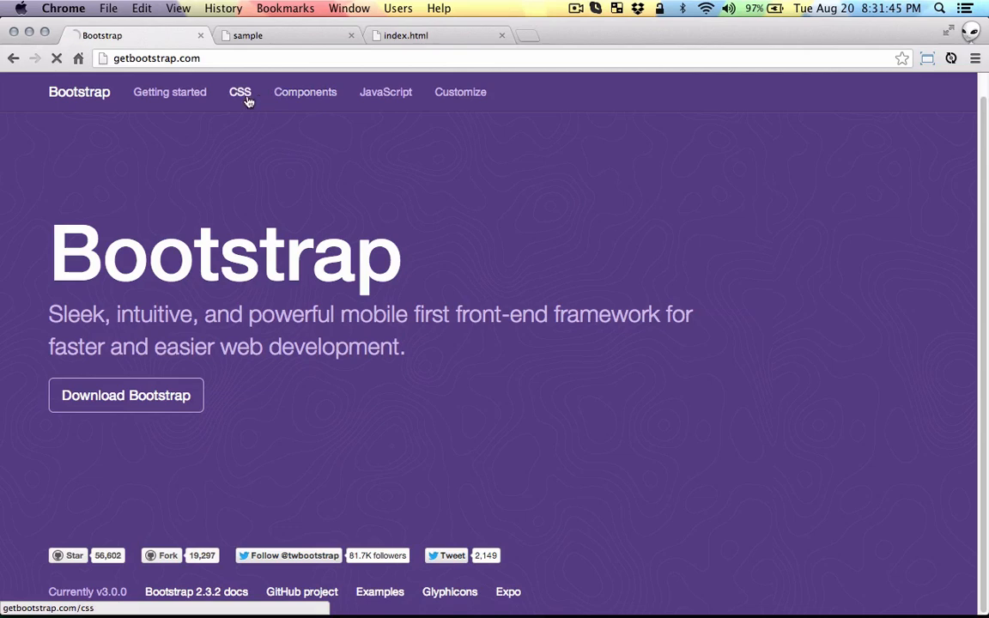
# - Open Bootstrap's CSS Grid system docs and scroll down to the Grid options table
pyautogui.click(242, 92)
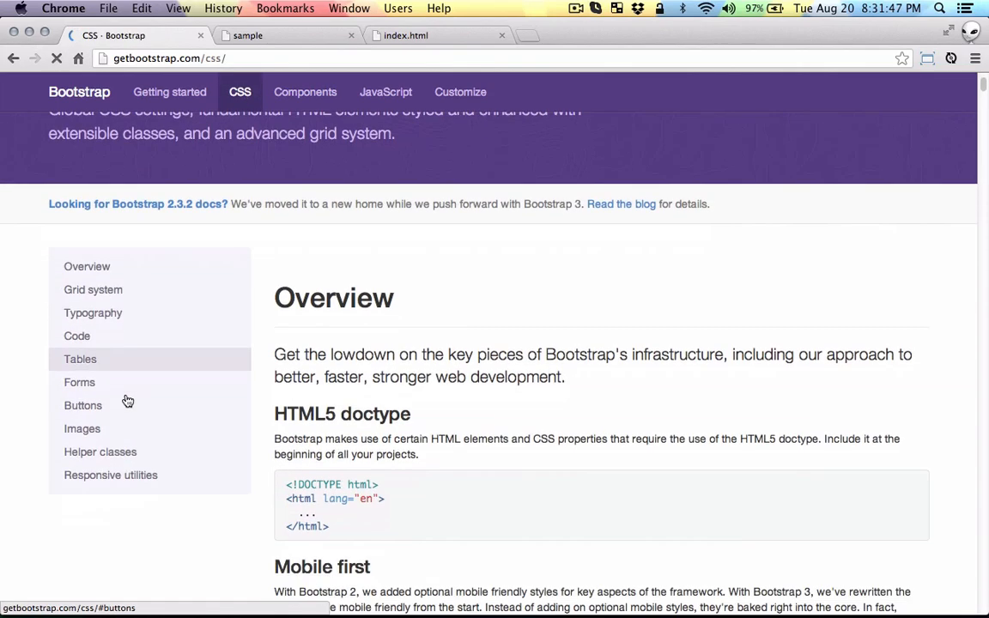
pyautogui.click(93, 290)
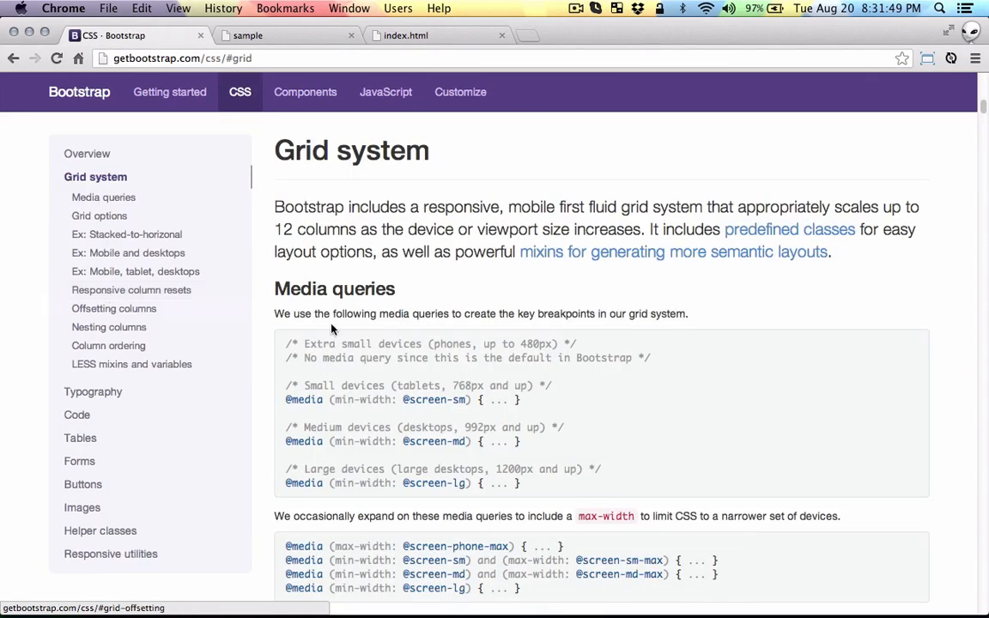
pyautogui.scroll(-3)
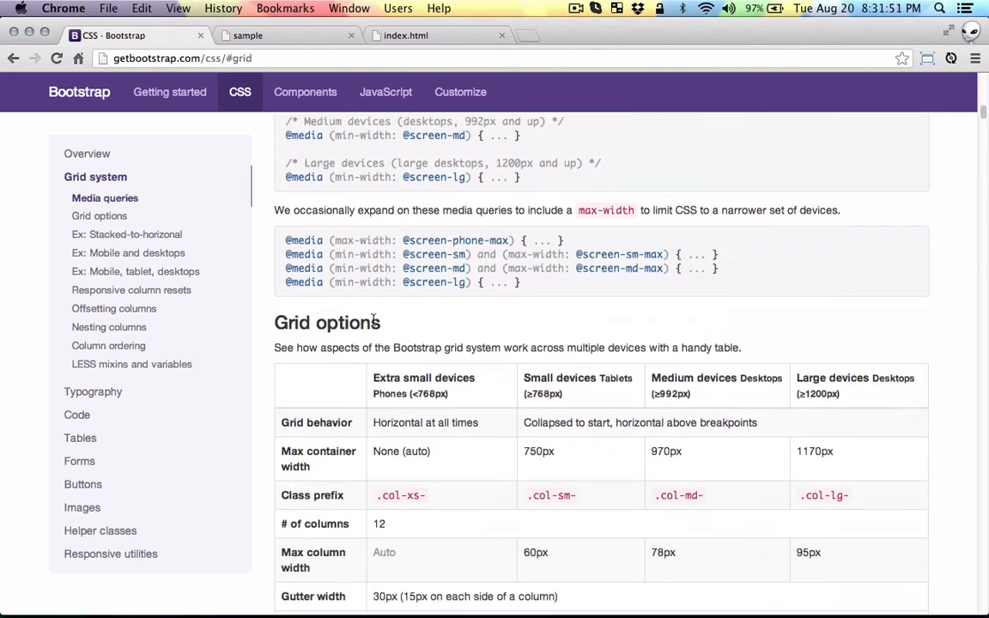
pyautogui.scroll(-3)
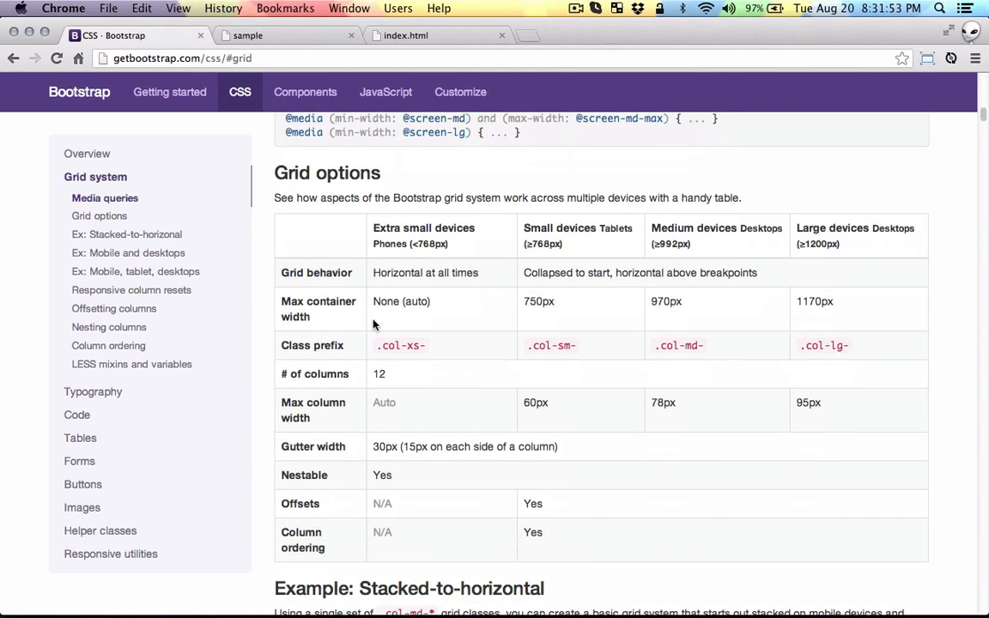
pyautogui.scroll(-3)
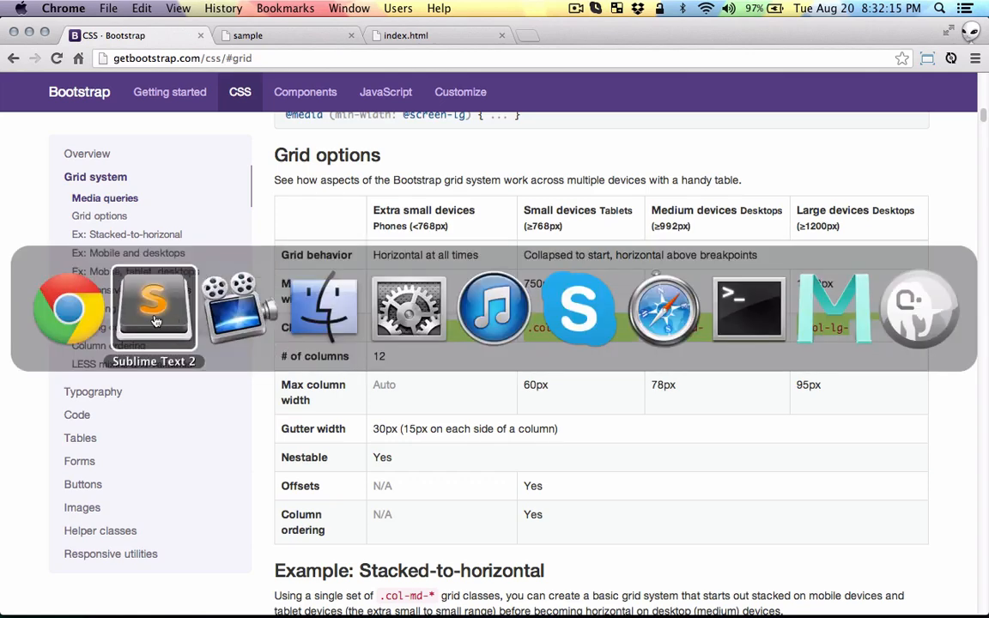
# - Add a div.col-lg-6 column with a div.well holding an h1 'Left'
pyautogui.click(153, 306)
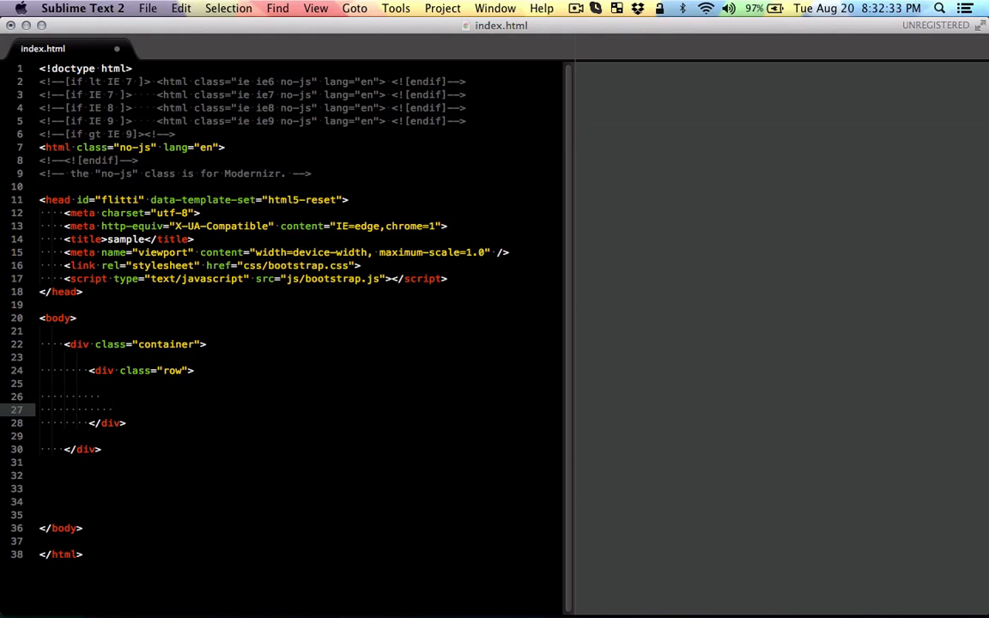
pyautogui.write('div.')
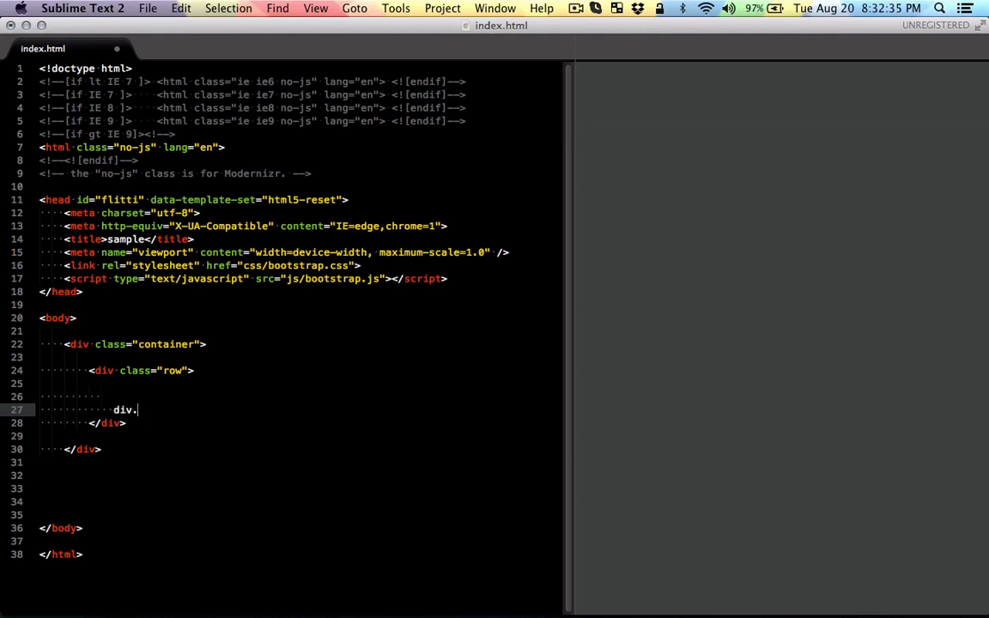
pyautogui.write('col-')
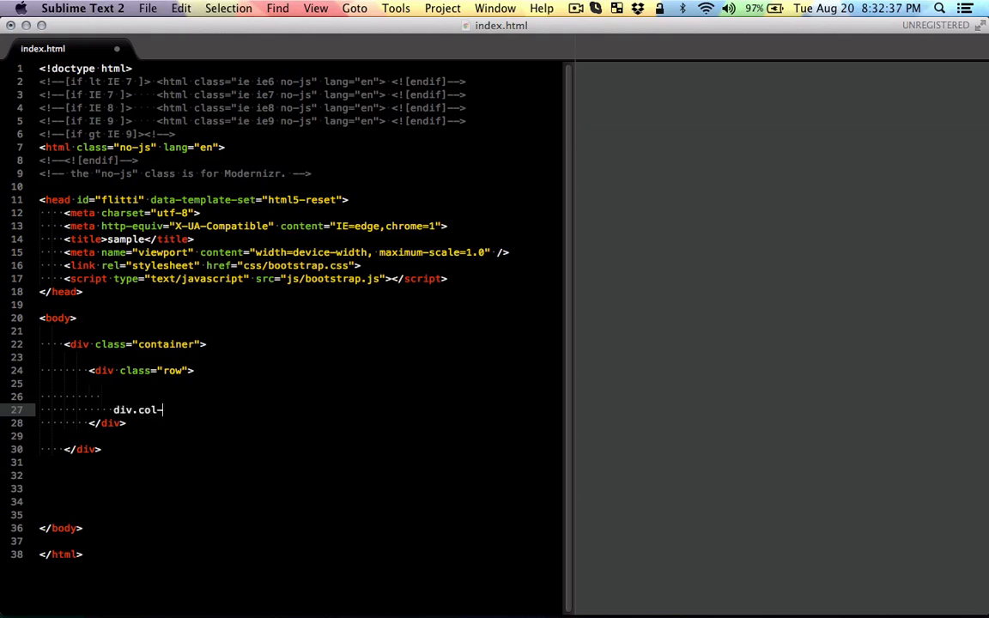
pyautogui.write('lg-6">')
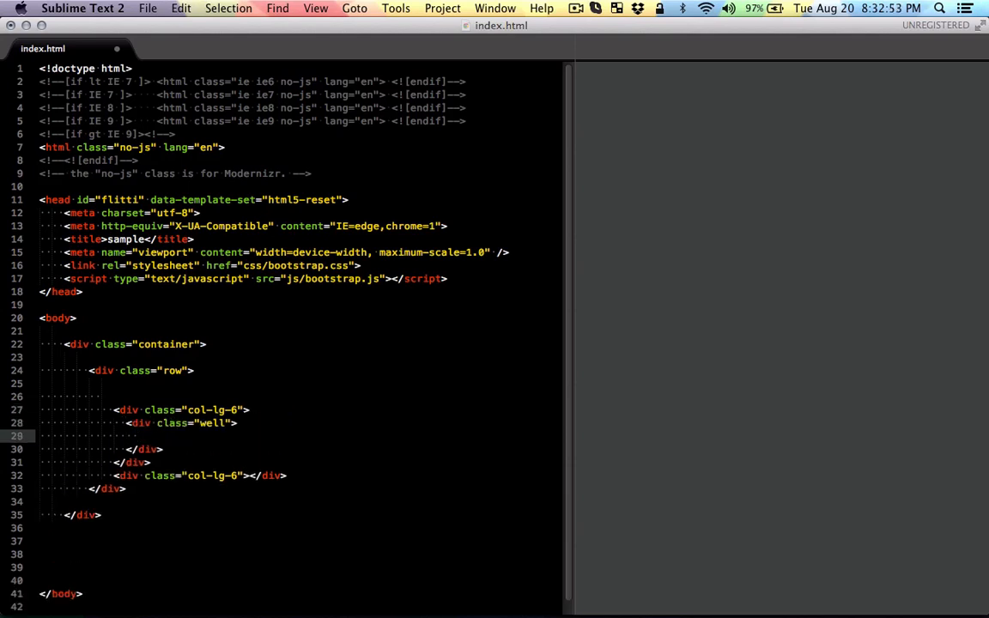
pyautogui.write('<h1>Le</h1>')
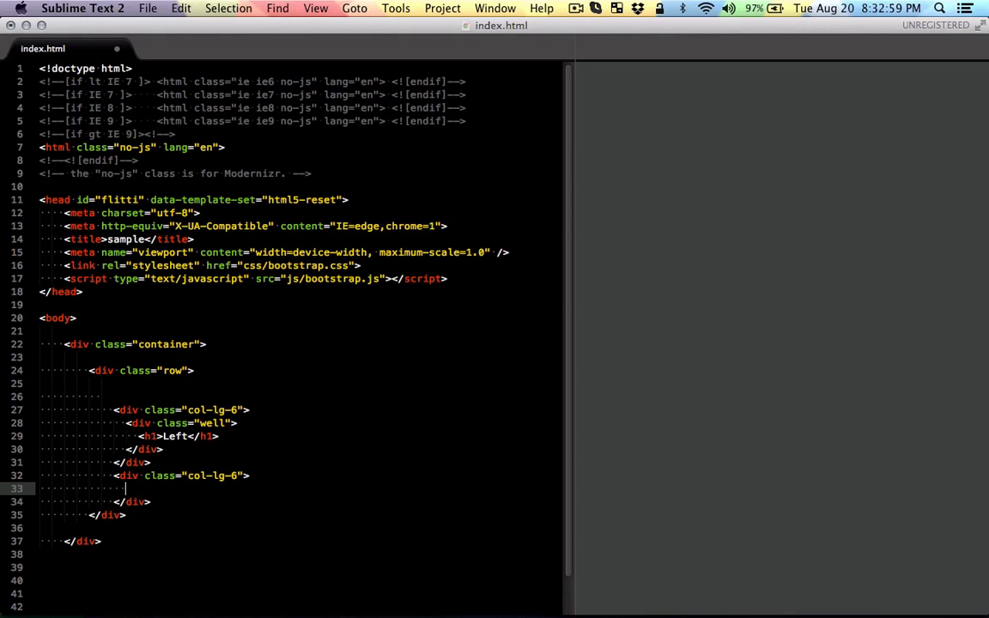
pyautogui.write('<div class="well"></div>')
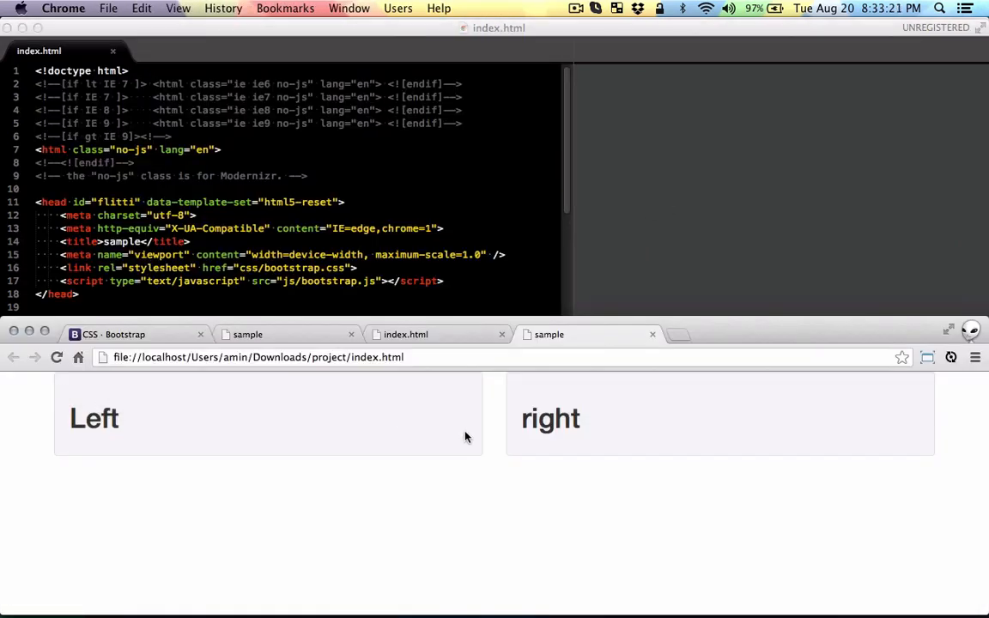
pyautogui.moveTo(640, 421)
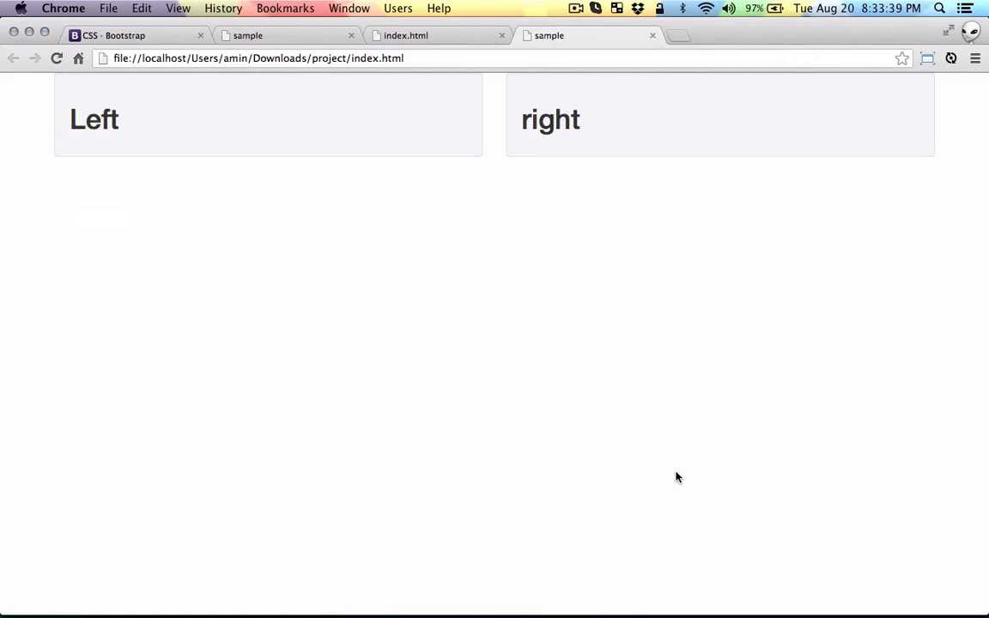
pyautogui.moveTo(330, 604)
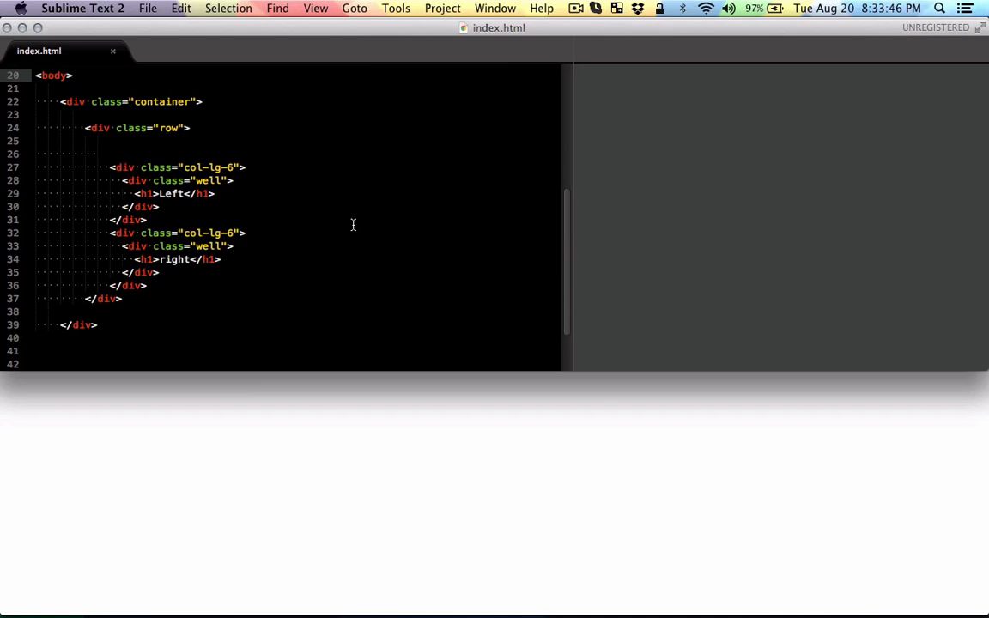
# - Add col-md-3 and col-sm-2 classes to the Left column div
pyautogui.write('col-m')
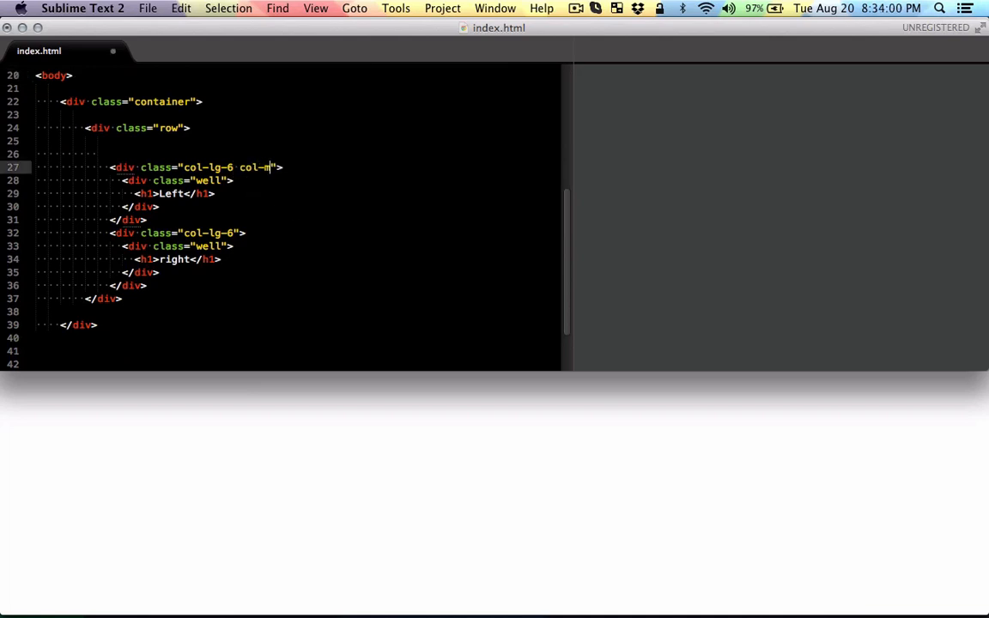
pyautogui.write('d-3')
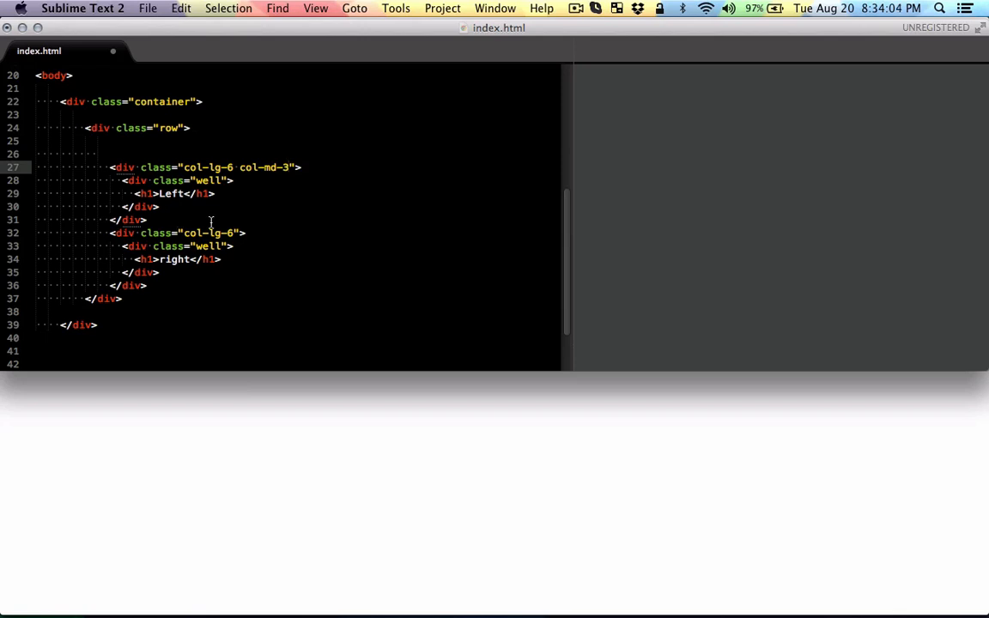
pyautogui.write('col-md-9')
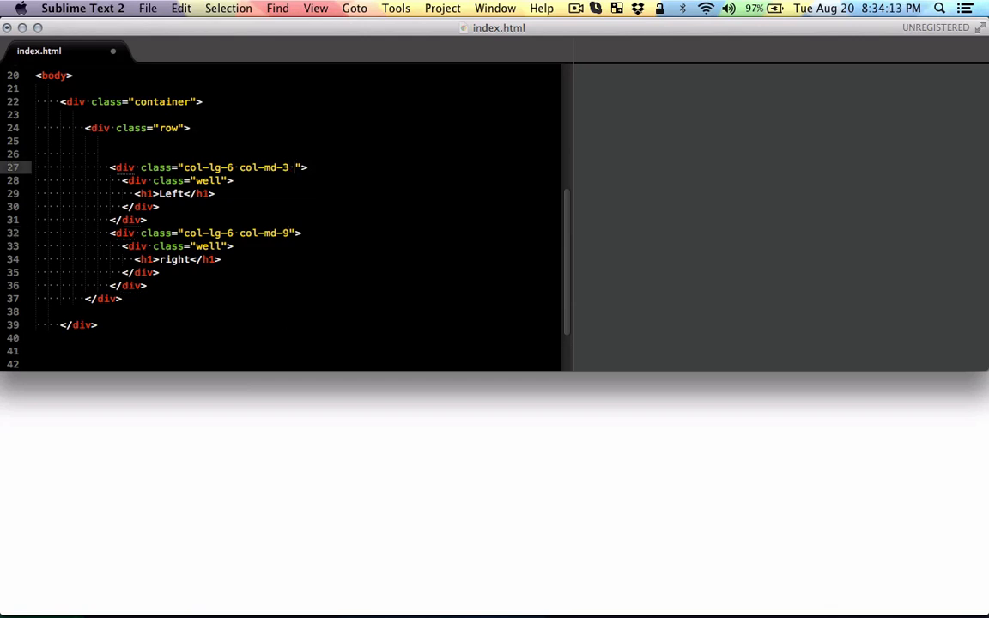
pyautogui.write('col-sm')
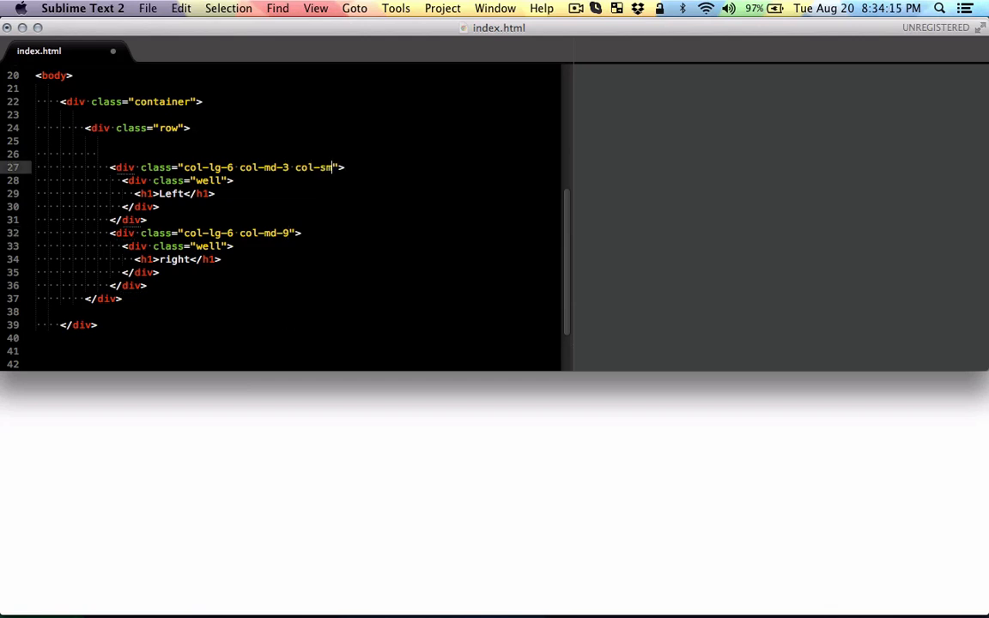
pyautogui.write('-2')
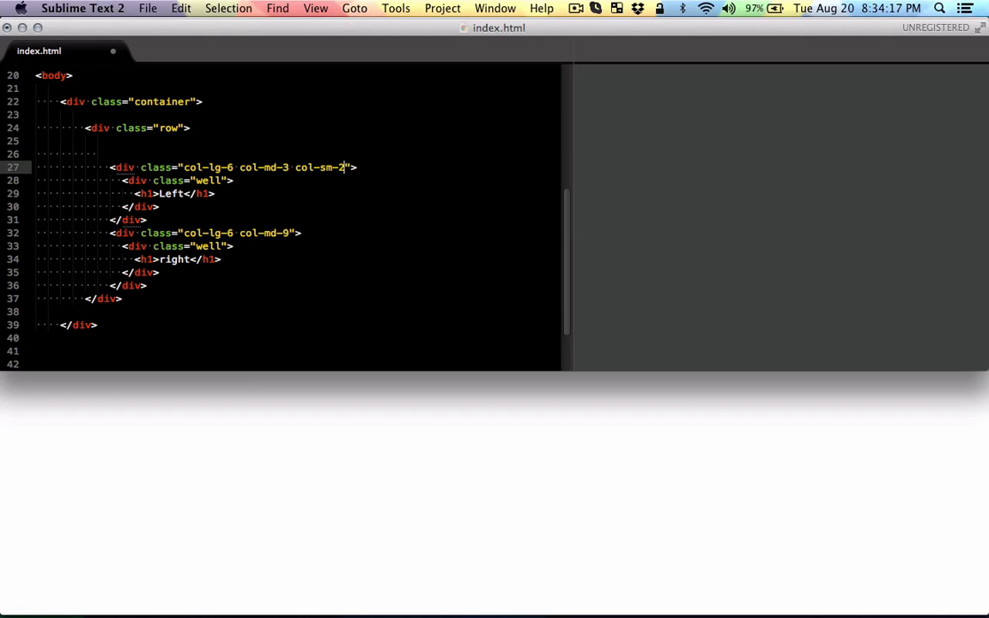
# - Add col-sm-10 and col-md-9 classes to the right column div
pyautogui.click(292, 233)
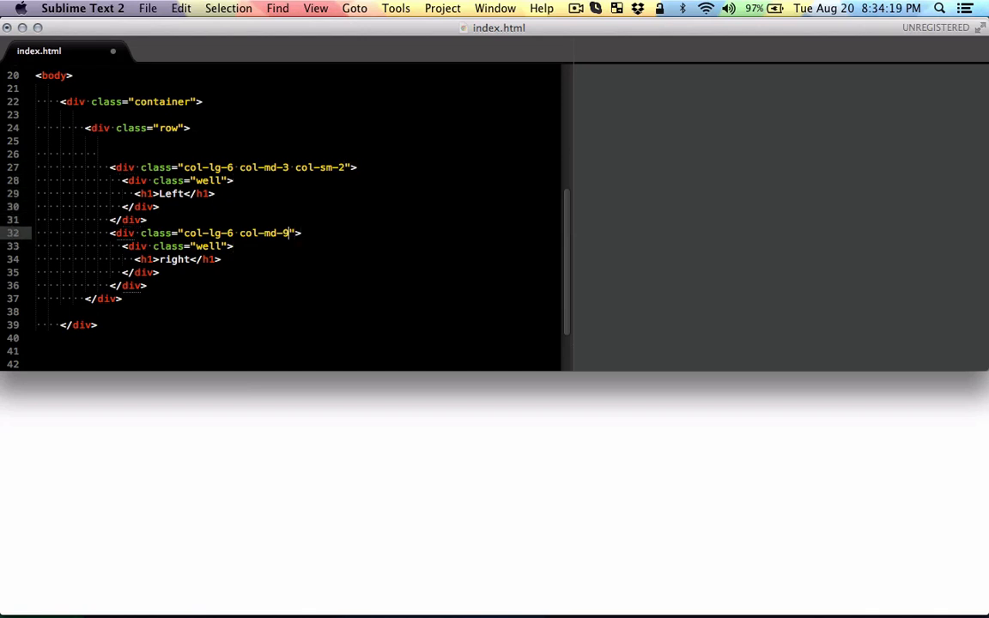
pyautogui.write('col-sm-10')
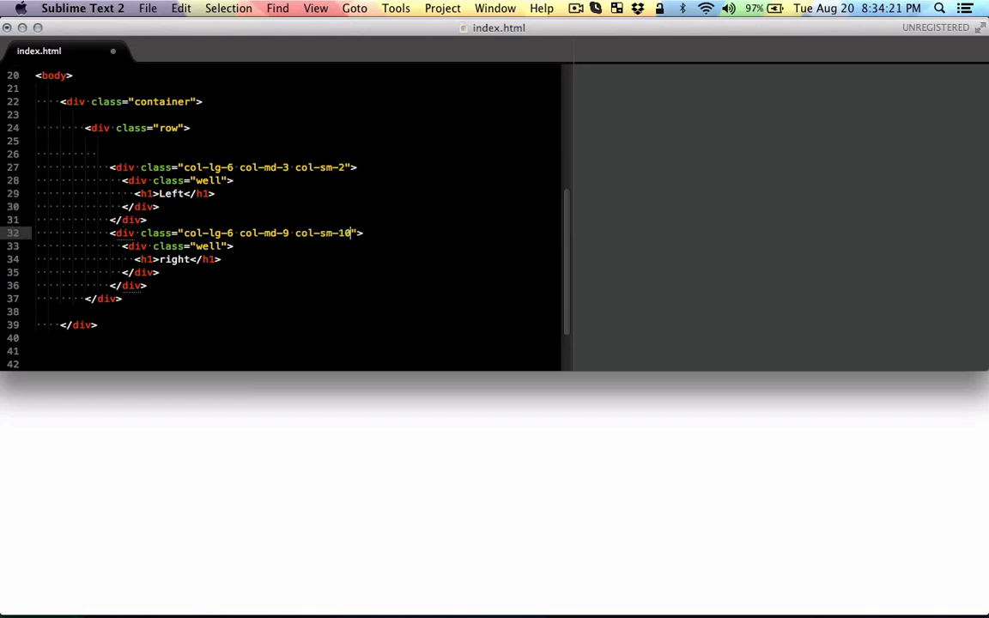
pyautogui.write('col')
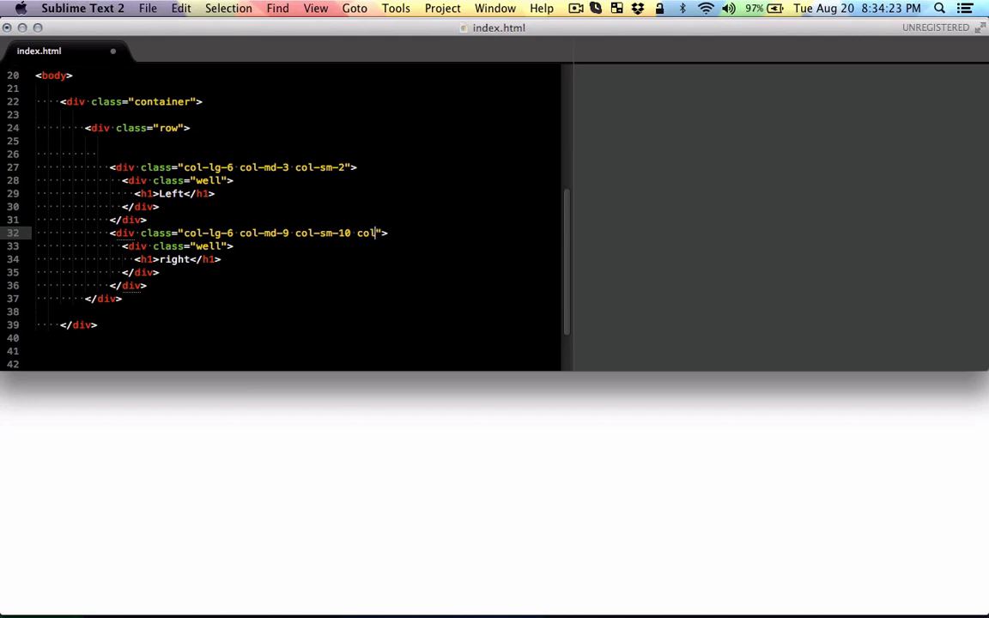
pyautogui.write('-x')
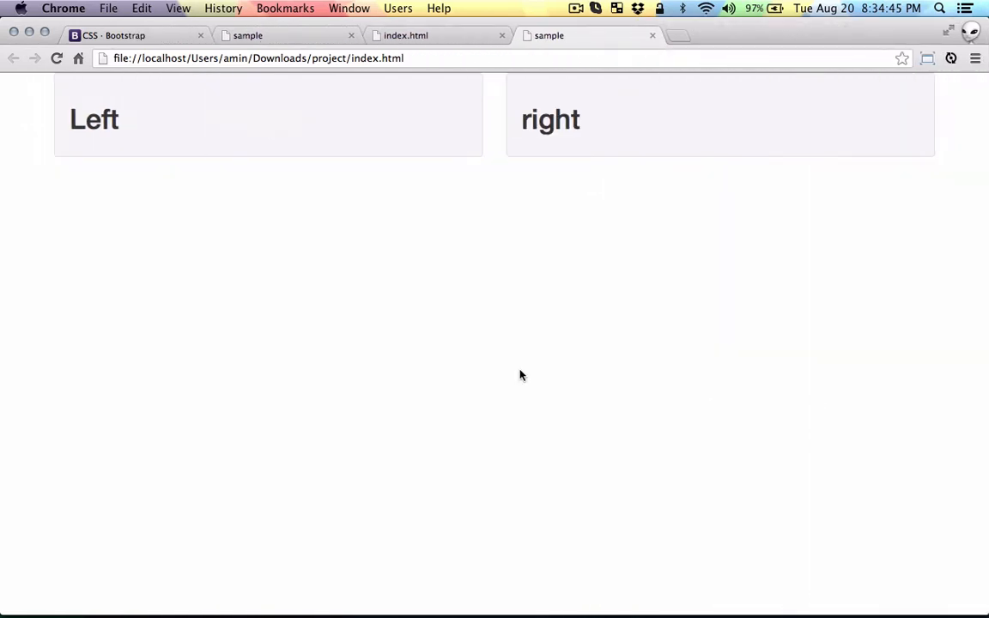
pyautogui.moveTo(738, 280)
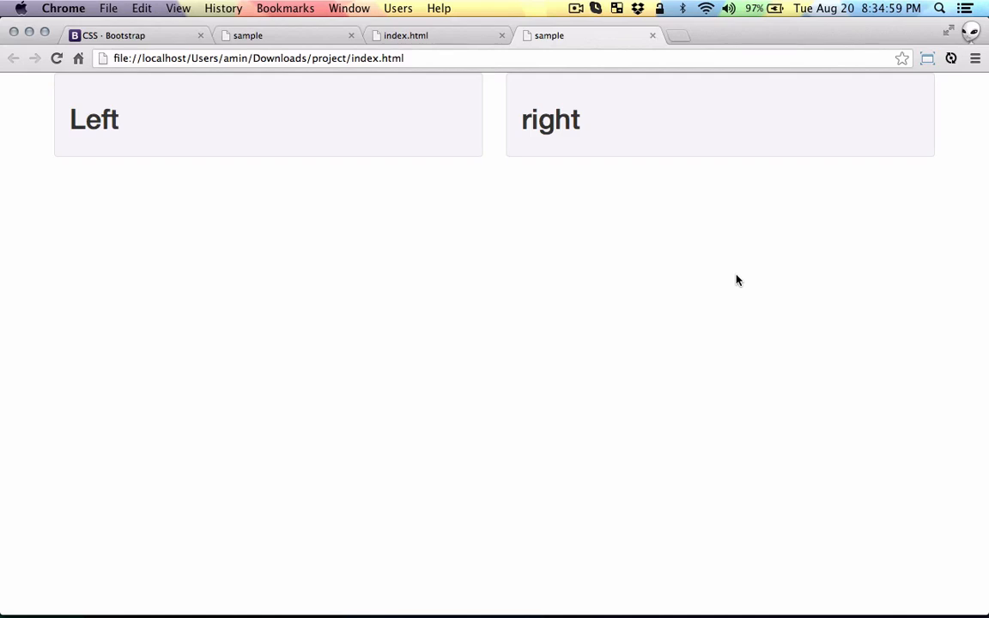
pyautogui.moveTo(626, 285)
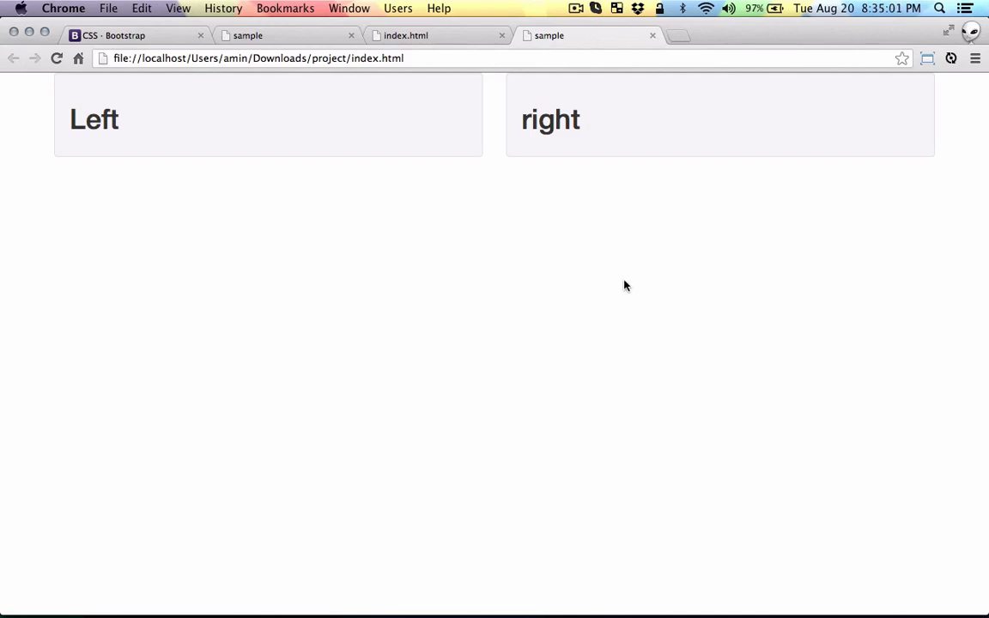